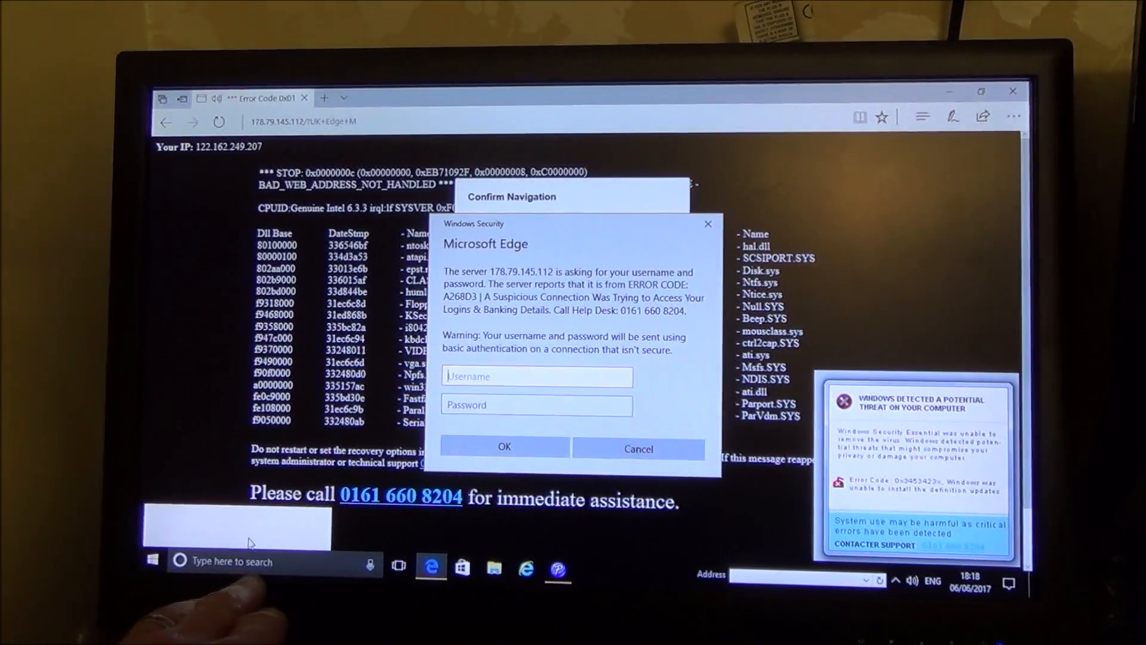
Launch Task Manager from Start search by searching "tas".
{"action": "left_click", "coordinate": [228, 561]}
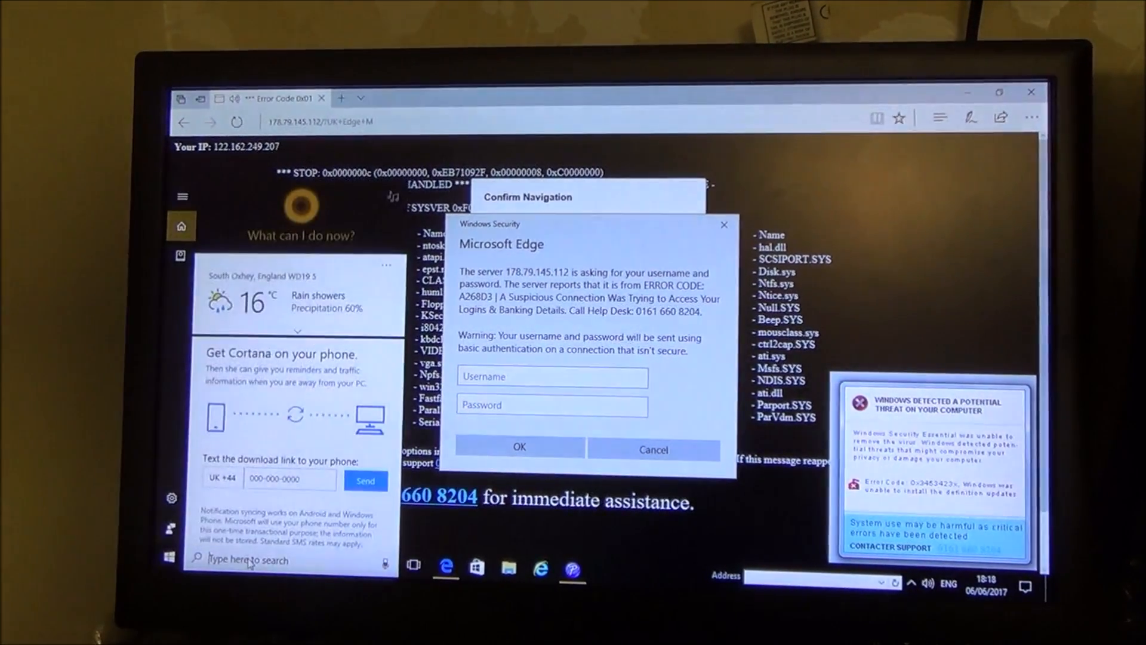
{"action": "type", "text": "tas"}
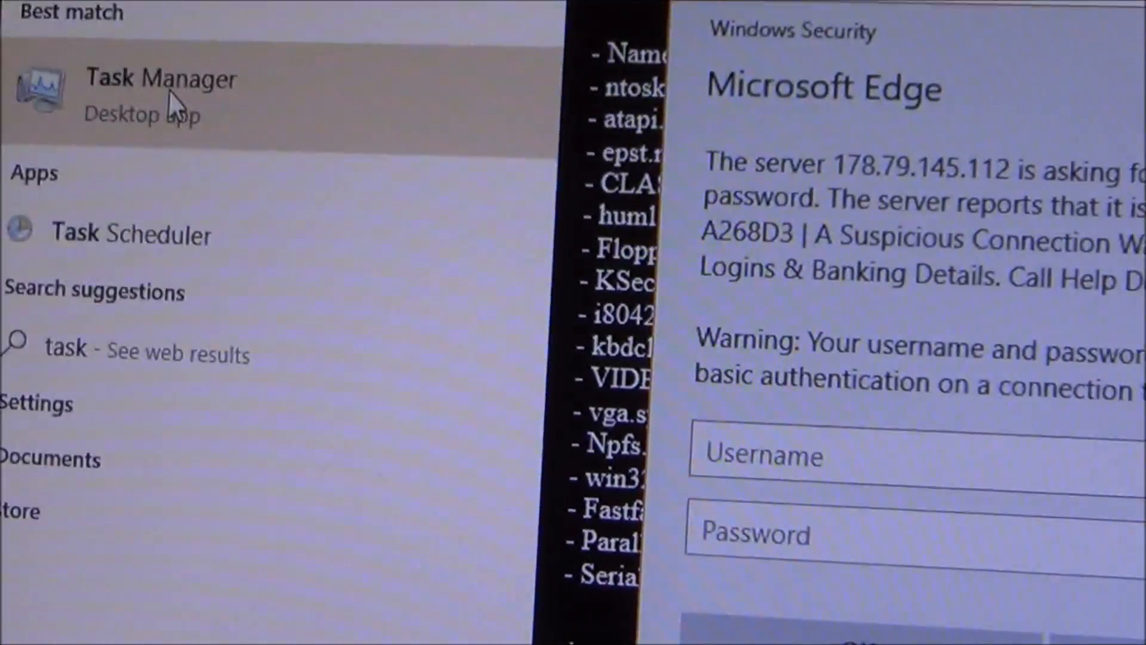
{"action": "left_click", "coordinate": [161, 79]}
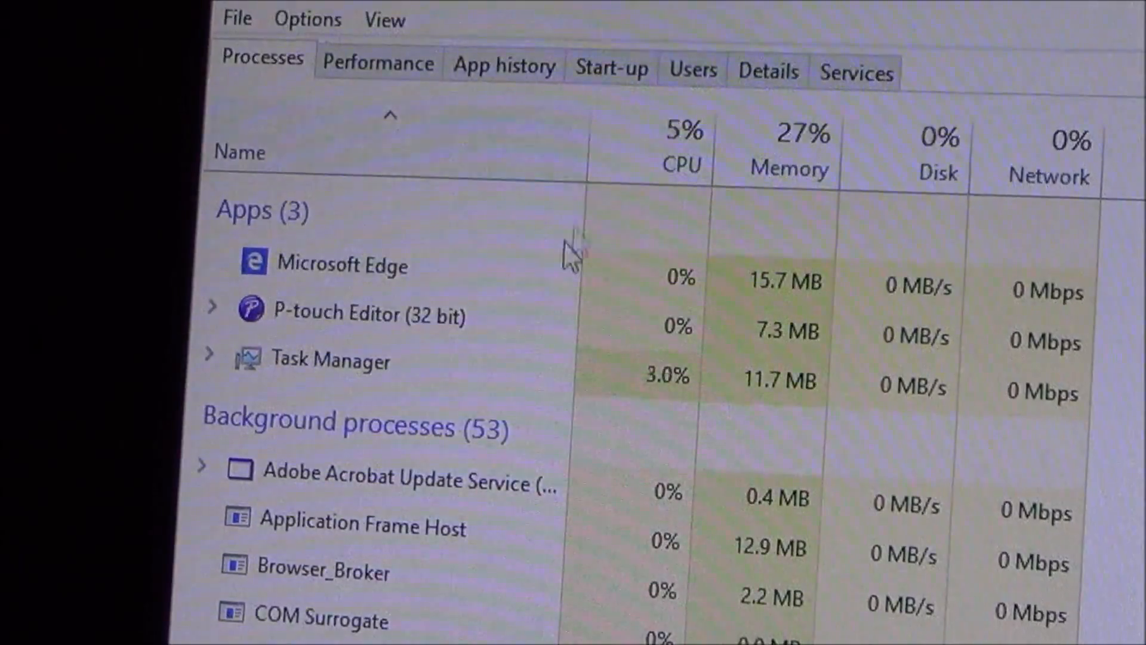
End the Microsoft Edge task showing the scam page and close Task Manager.
{"action": "left_click", "coordinate": [342, 265]}
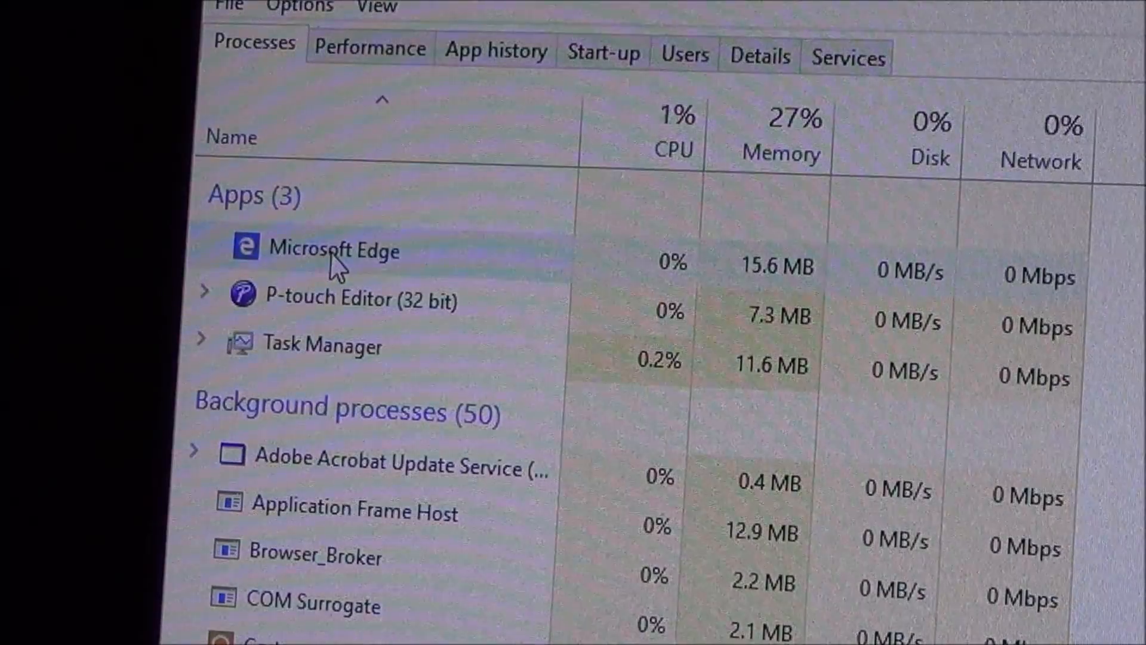
{"action": "right_click", "coordinate": [333, 249]}
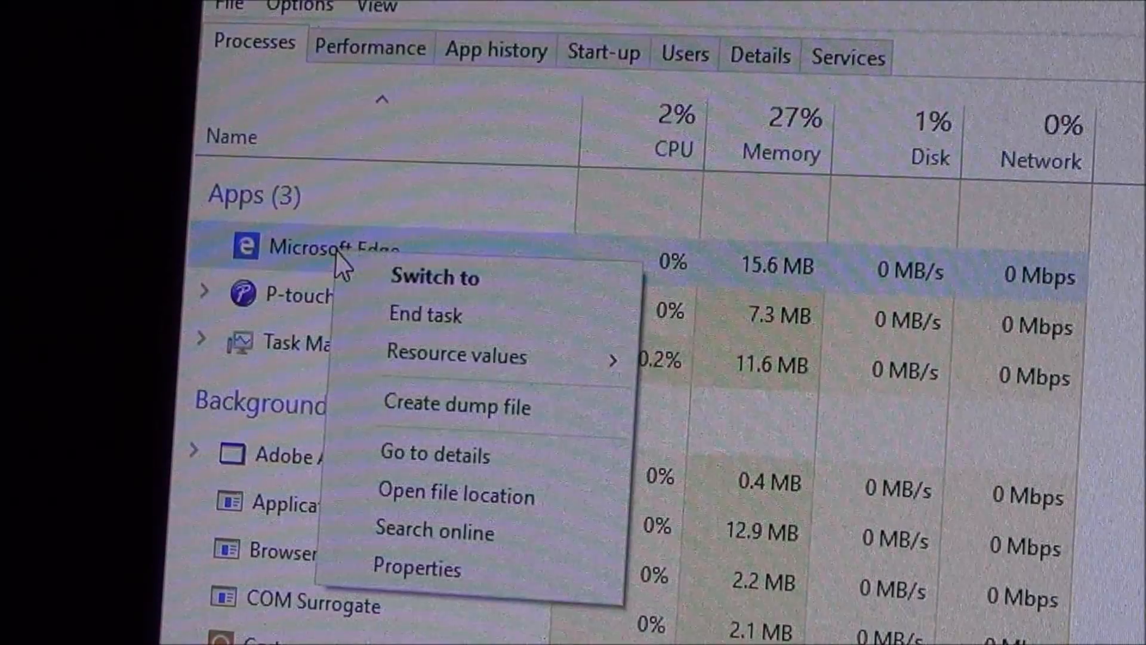
{"action": "left_click", "coordinate": [424, 314]}
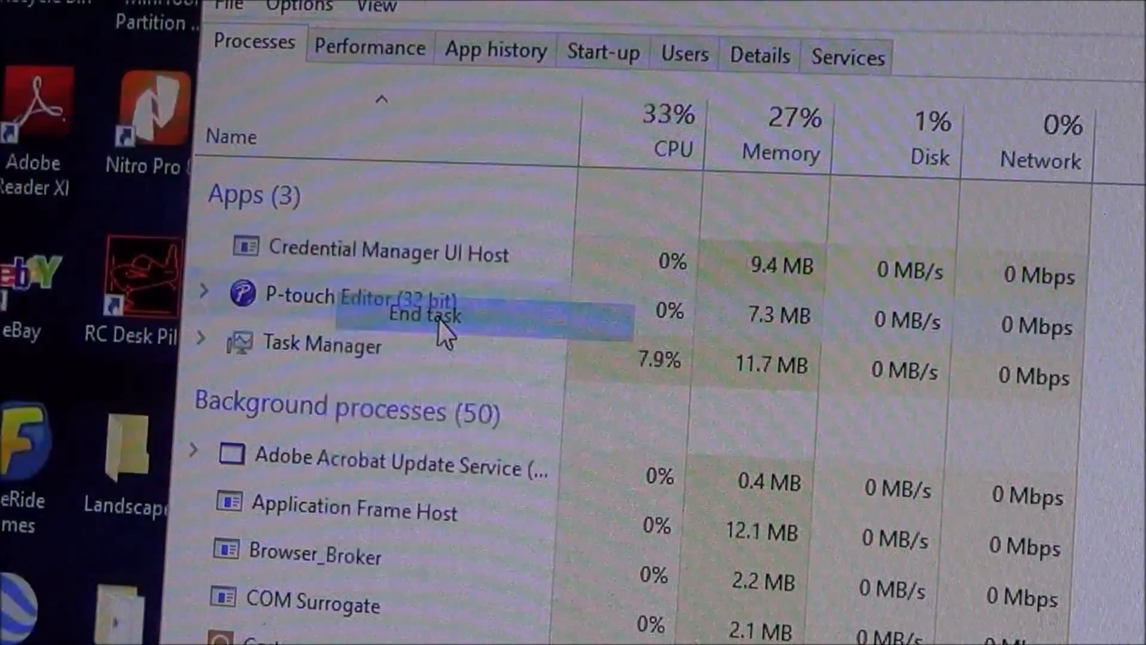
{"action": "left_click", "coordinate": [424, 314]}
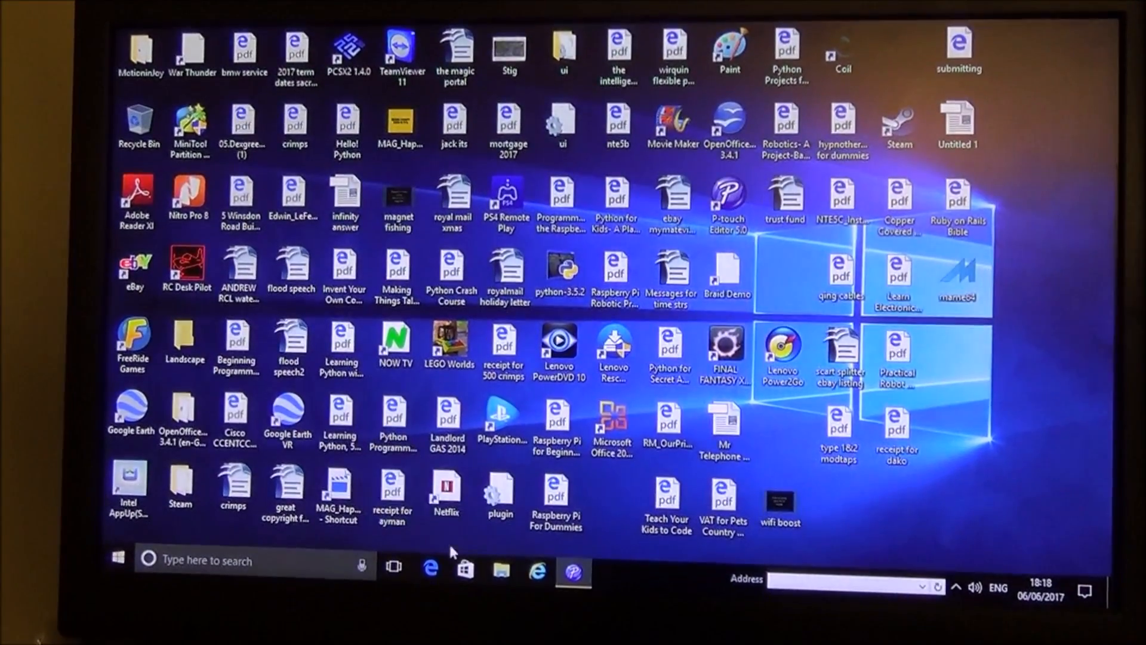
{"action": "mouse_move", "coordinate": [431, 583]}
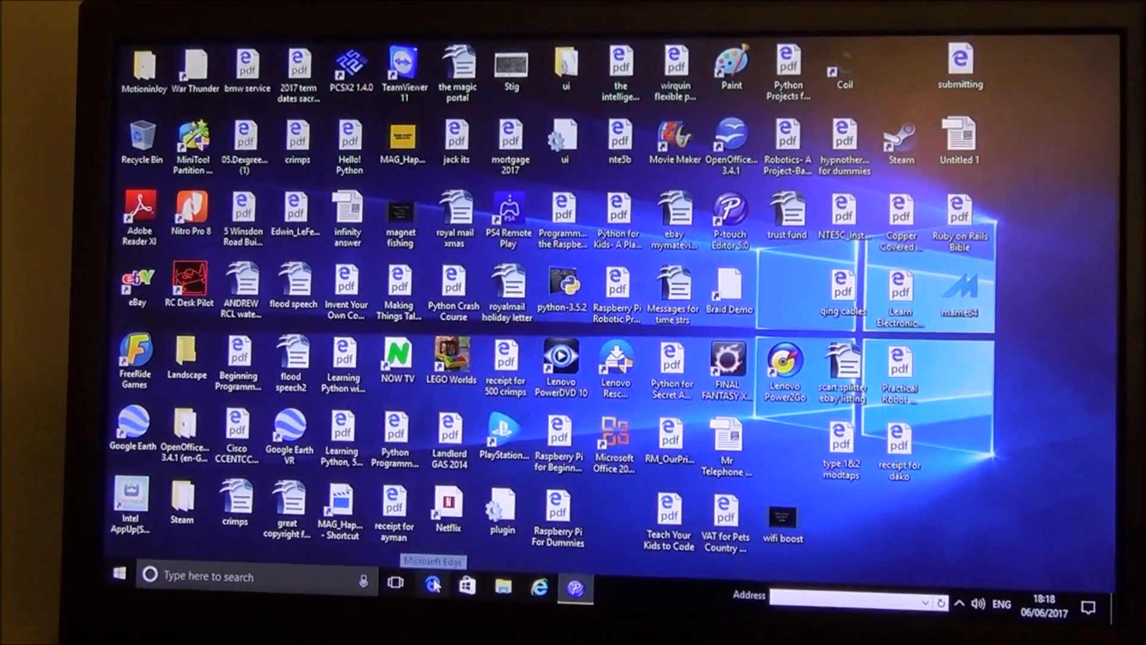
Reopen Microsoft Edge from the taskbar.
{"action": "left_click", "coordinate": [432, 584]}
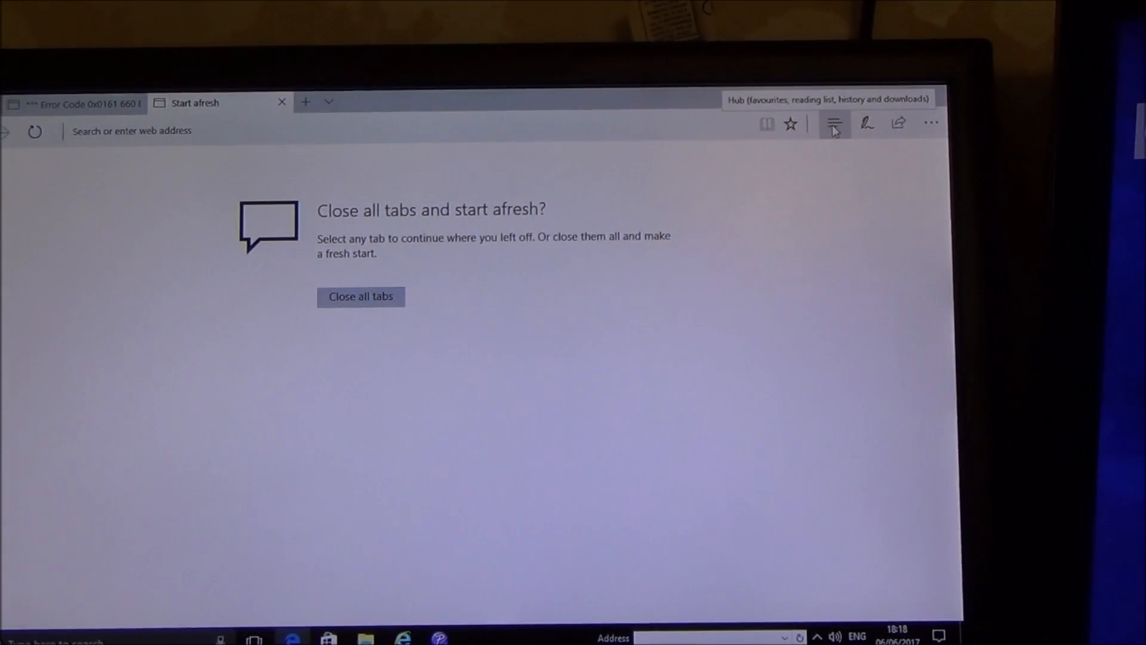
Clear all Edge browsing history, cookies, cache, recent tabs and downloads with default checkboxes.
{"action": "left_click", "coordinate": [834, 123]}
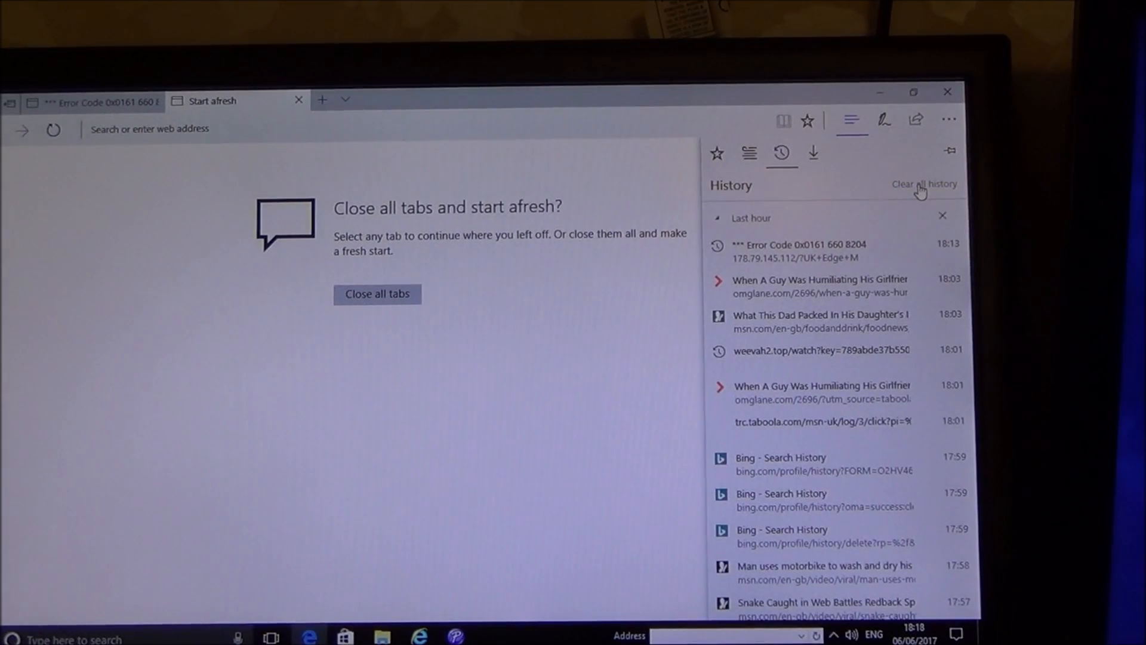
{"action": "left_click", "coordinate": [922, 184]}
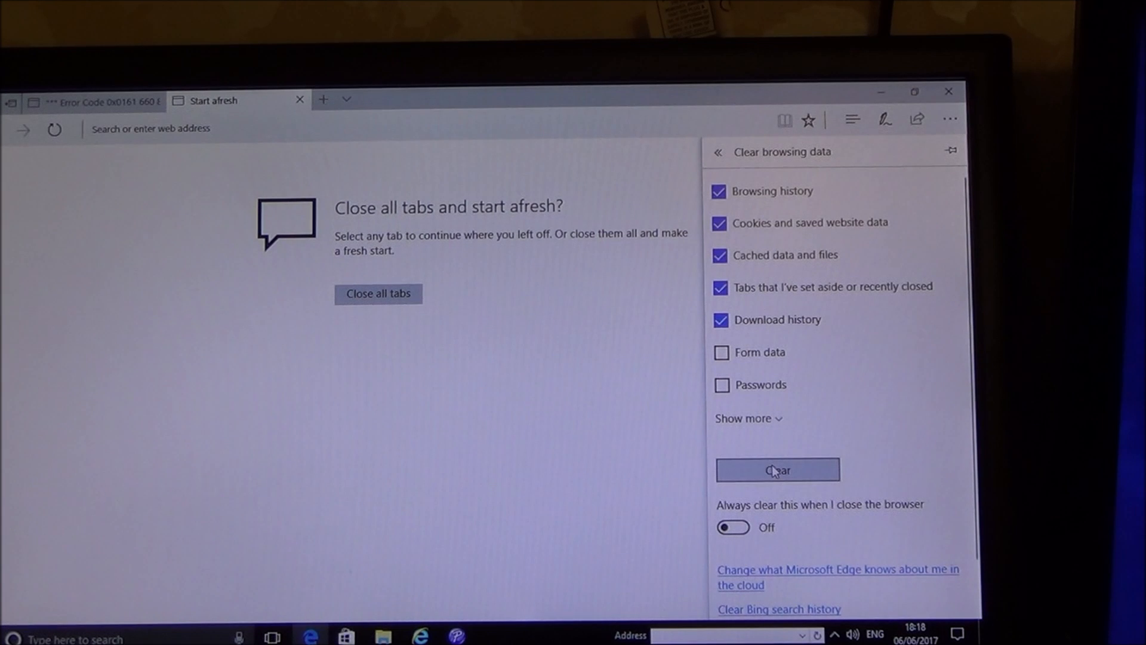
{"action": "left_click", "coordinate": [777, 470]}
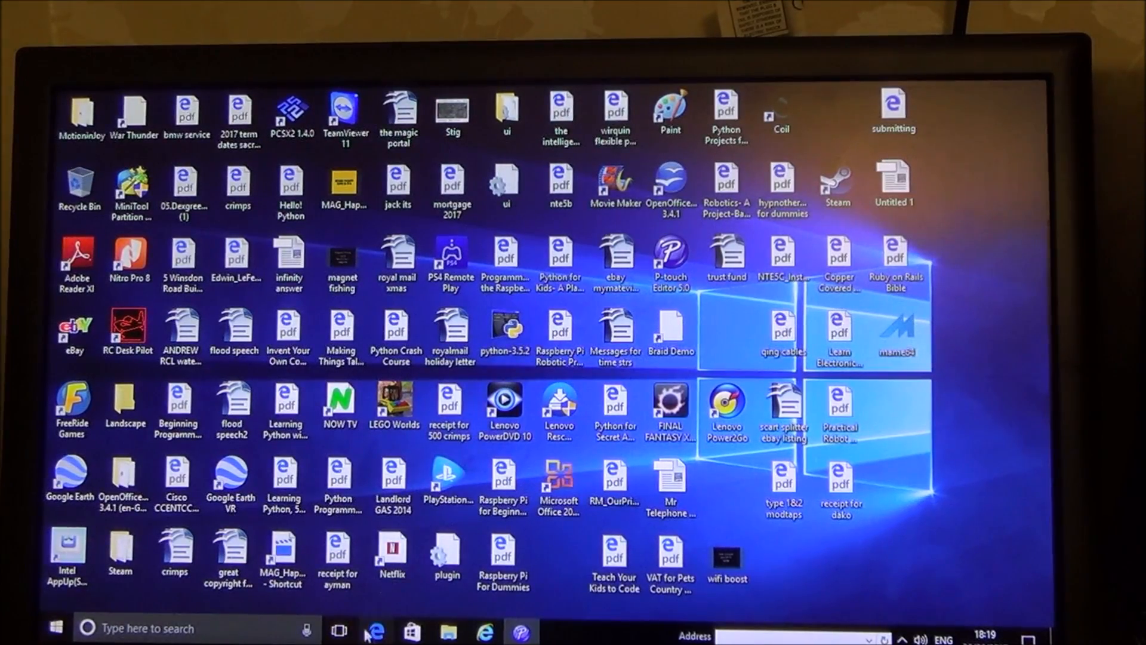
{"action": "left_click", "coordinate": [374, 630]}
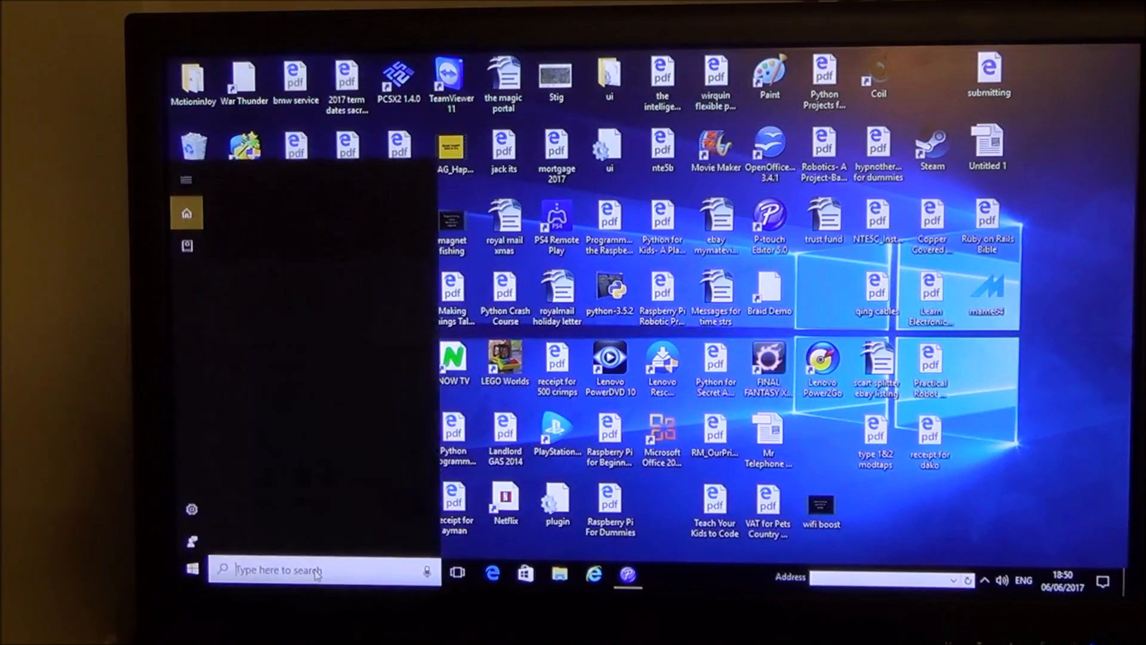
Search "defe" in Start to find Windows Defender Security Center.
{"action": "type", "text": "defe"}
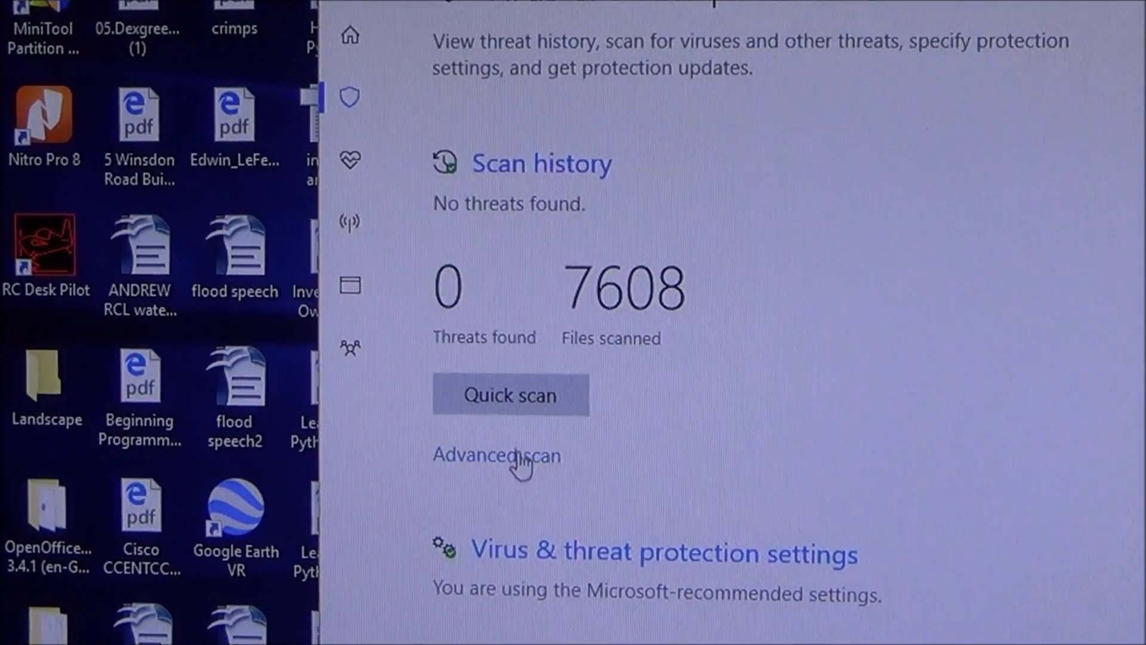
Start a Quick scan from Virus & threat protection.
{"action": "left_click", "coordinate": [510, 394]}
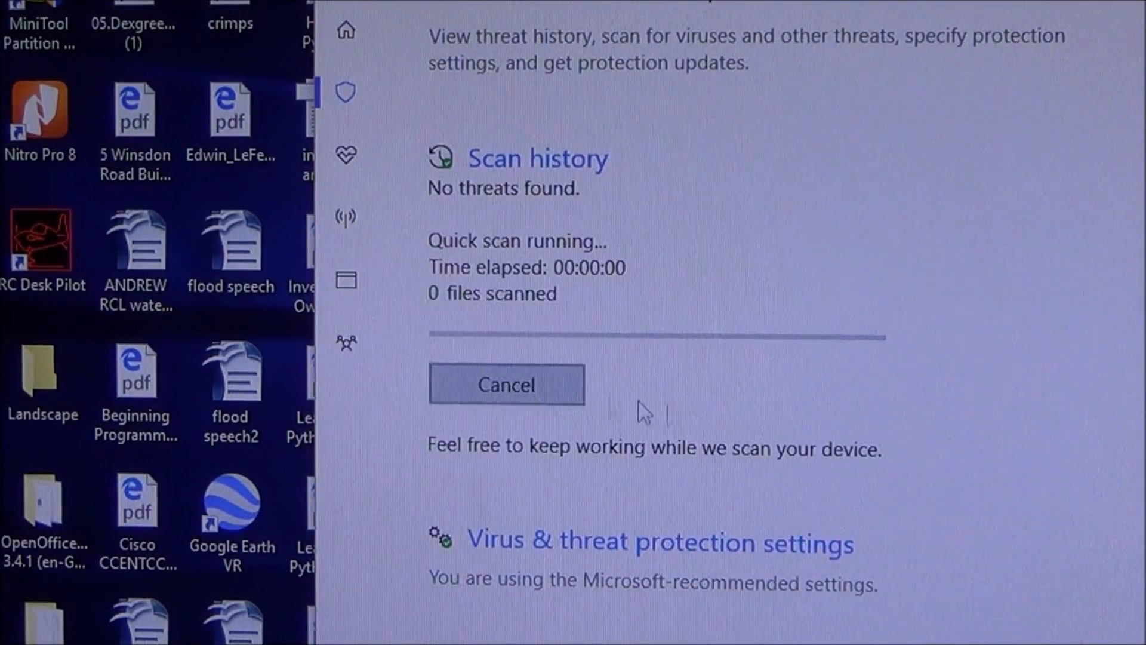